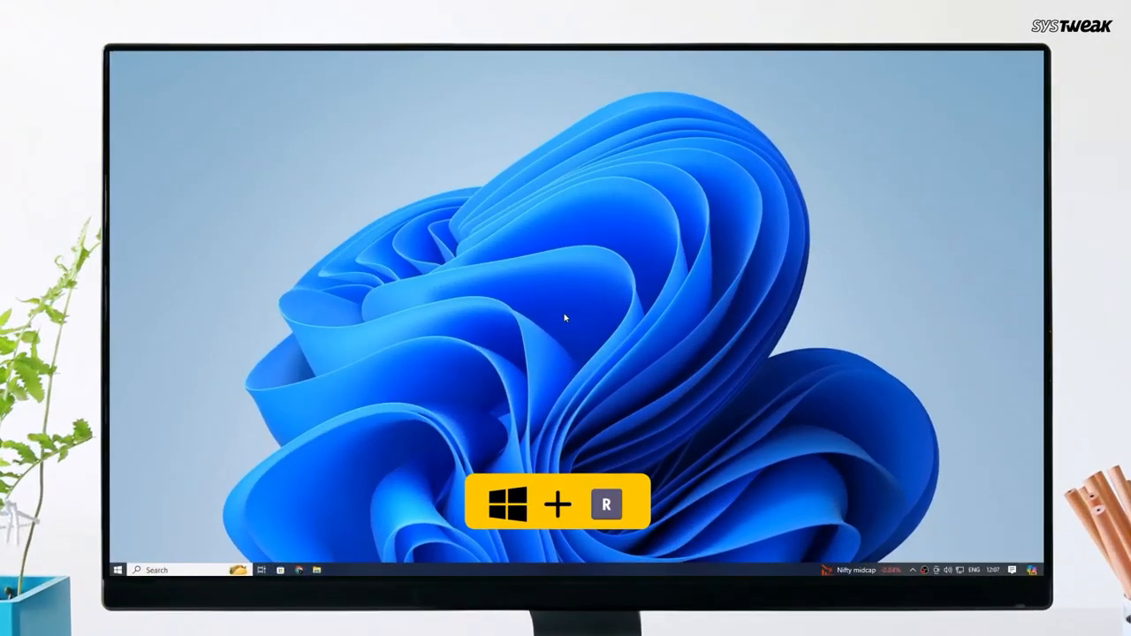
Run sysdm.cpl and open Startup and Recovery settings from the Advanced tab.
key(Win+r)
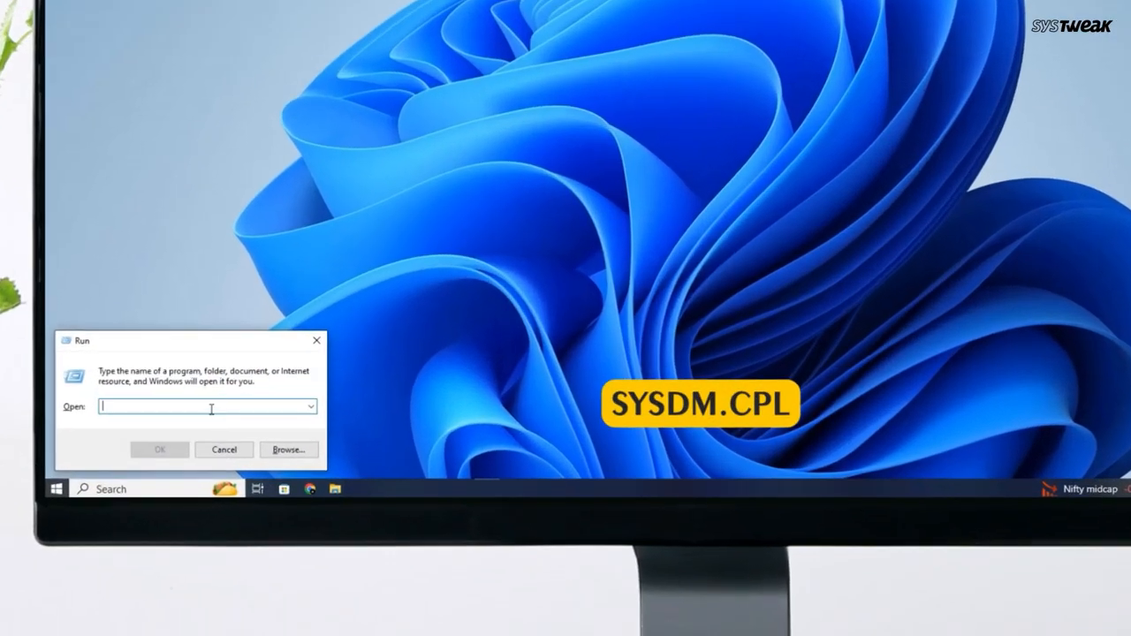
text(sysdm.cpl)
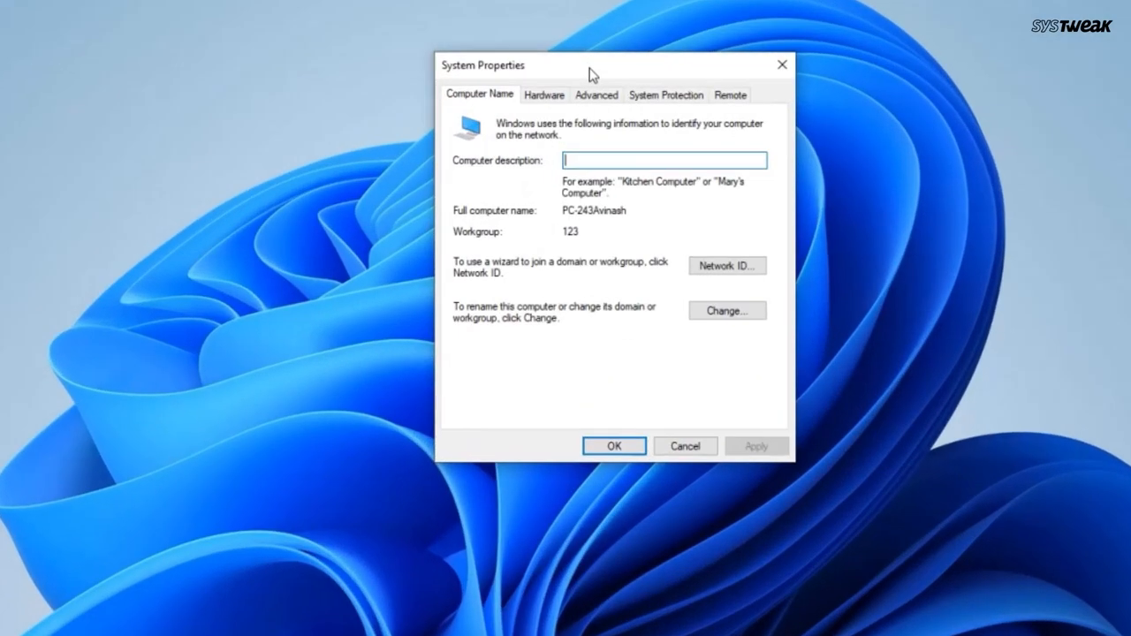
click(595, 94)
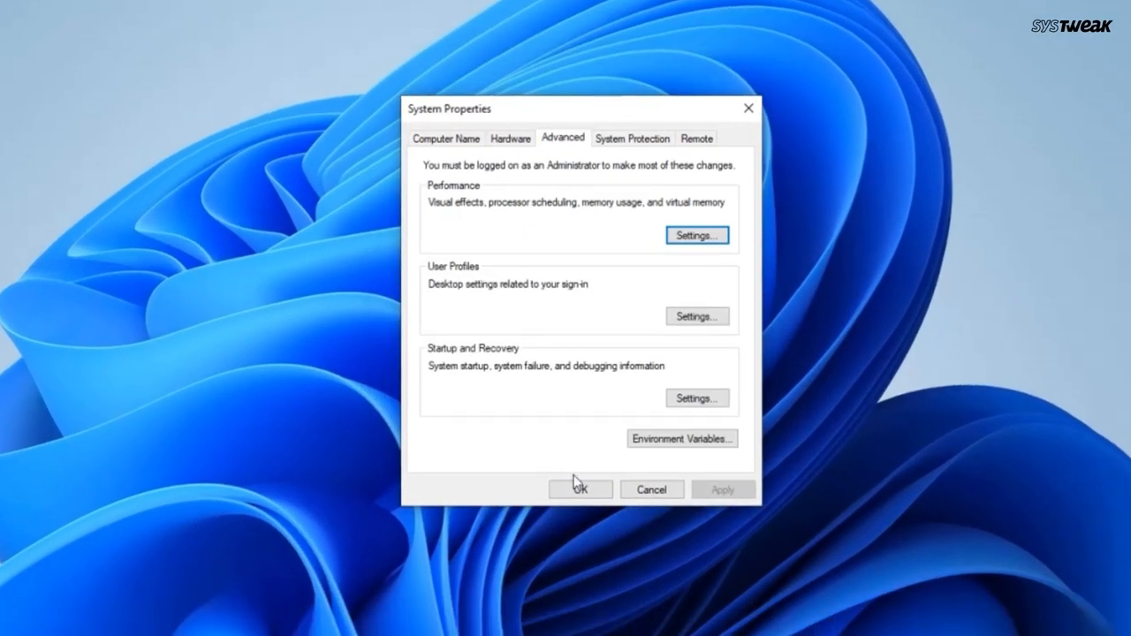
click(696, 398)
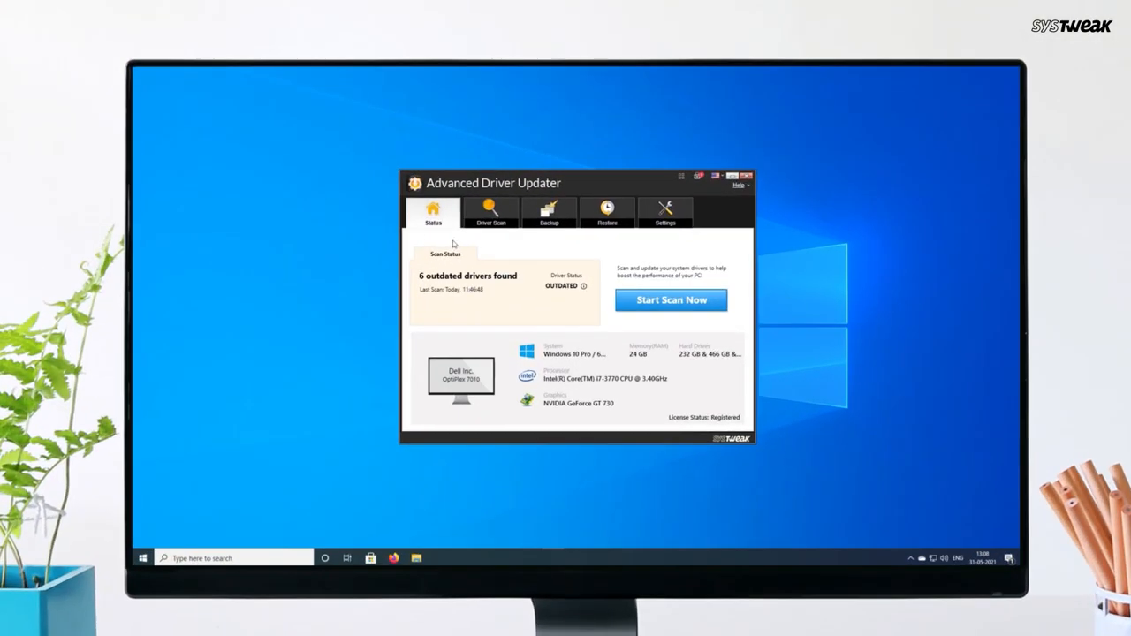
mouse_move(427, 238)
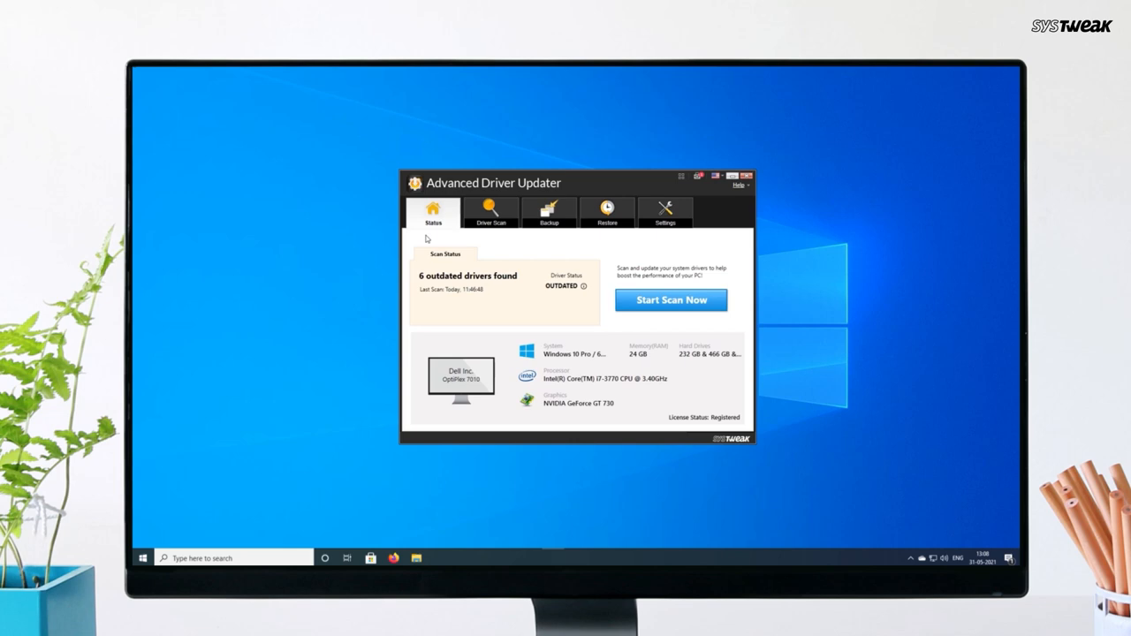
Scan for outdated drivers and review the 6 results, including NVIDIA High Definition Audio.
click(671, 299)
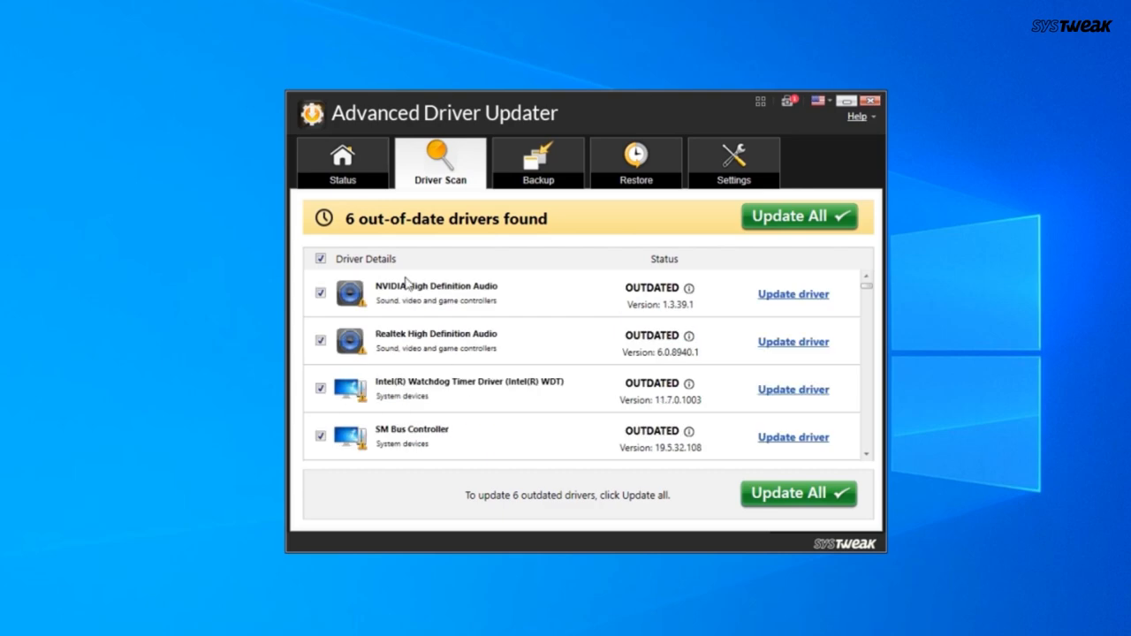
click(797, 215)
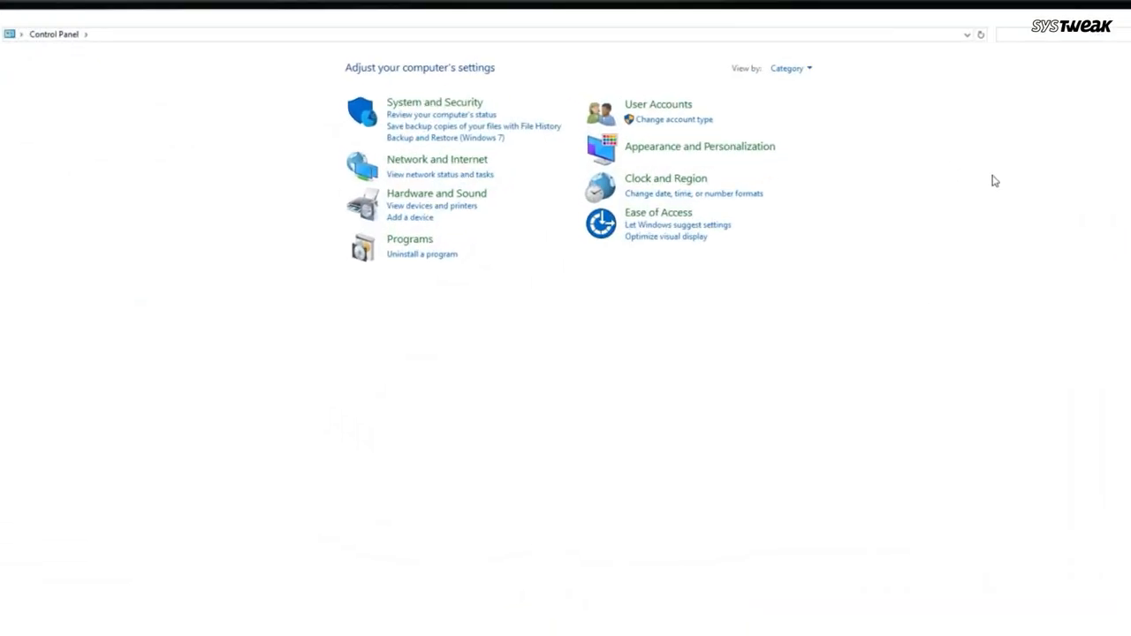
Switch Control Panel to icon view, go to Recovery, and launch System Restore.
click(789, 68)
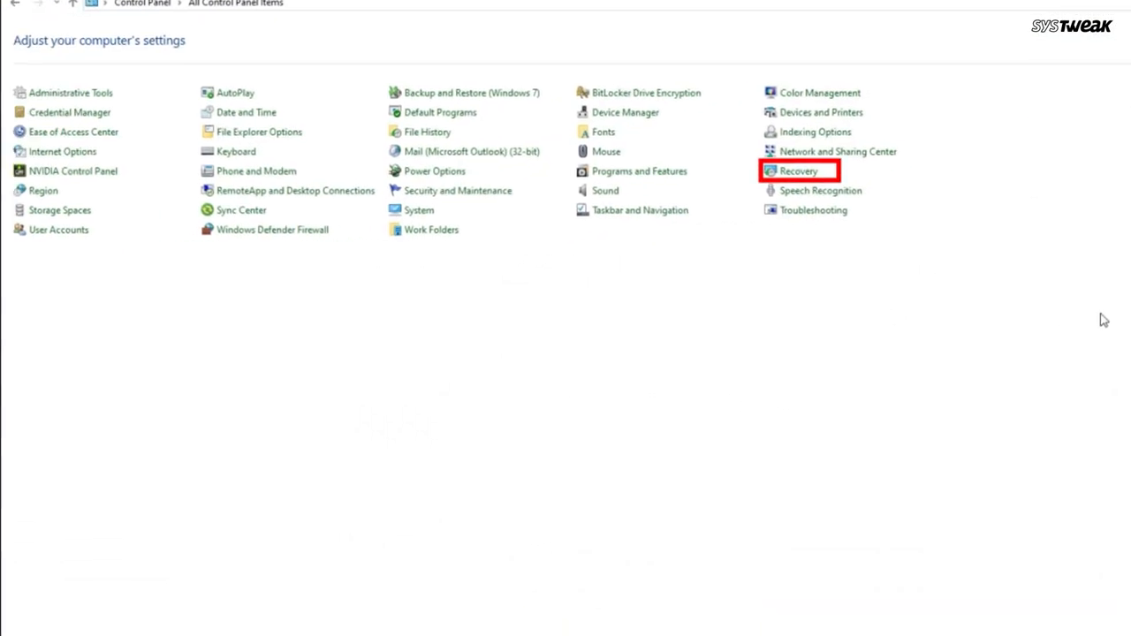
click(796, 170)
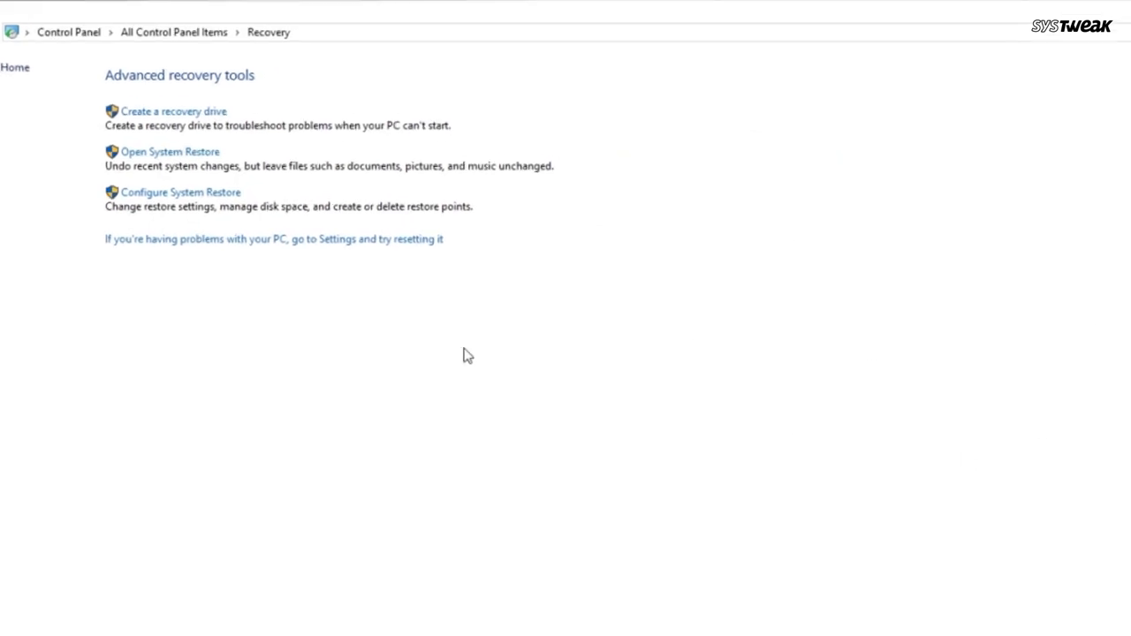
click(170, 151)
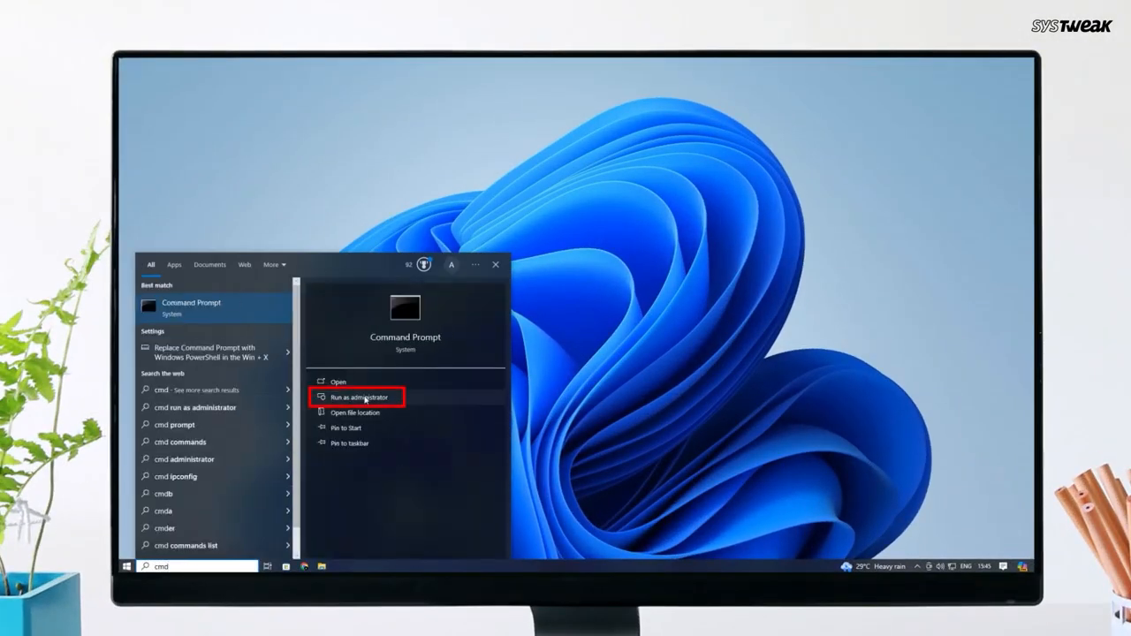
Run Command Prompt as administrator and enter sfc /scannow.
click(356, 396)
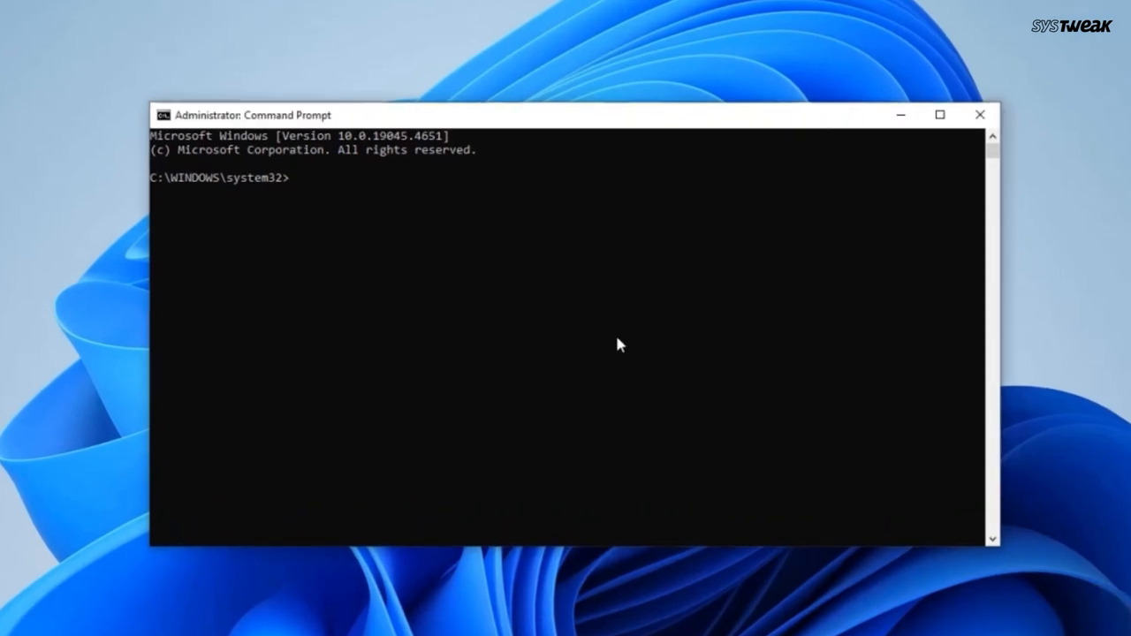
text(sfc /scannow)
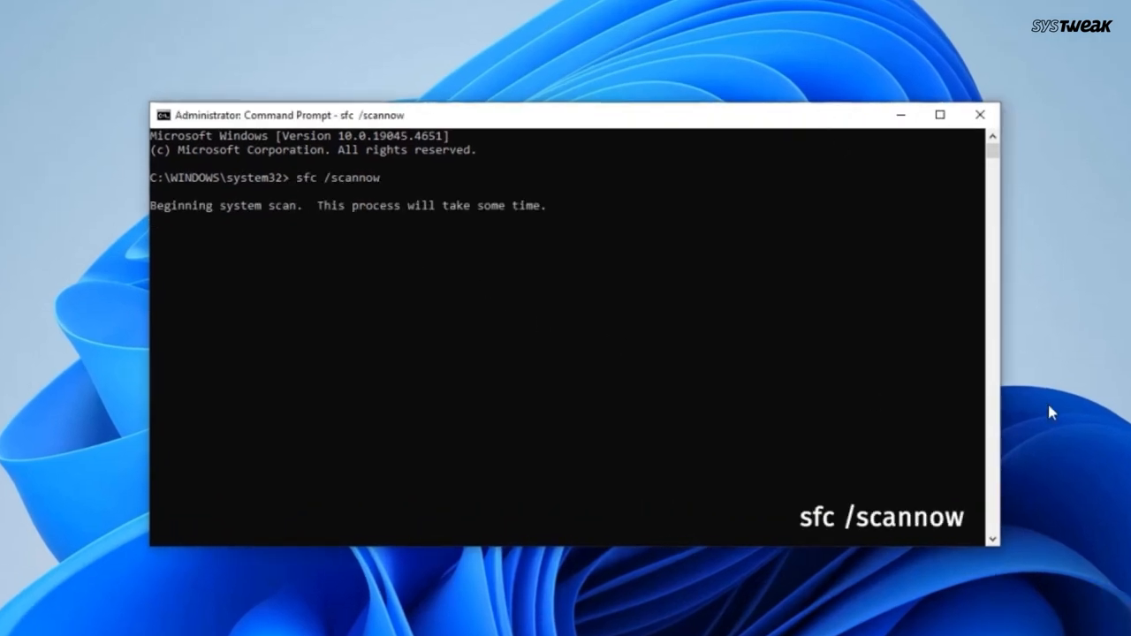